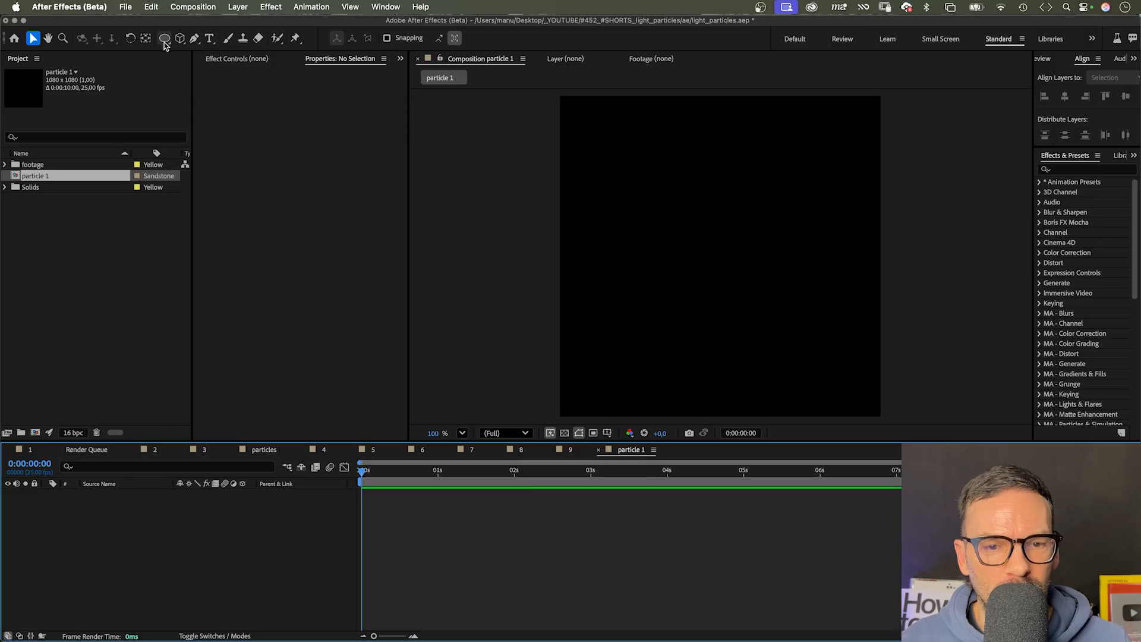
- Add a full-frame white ellipse shape layer and set its Size to 10 pixels
{"action": "double_click", "coordinate": [164, 38]}
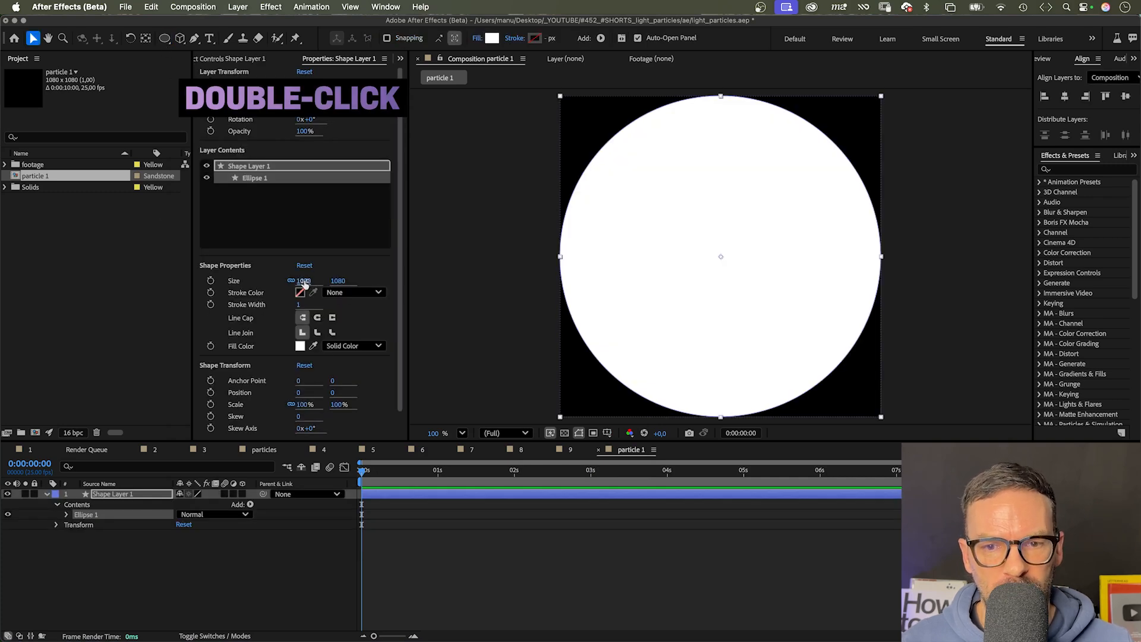
{"action": "double_click", "coordinate": [304, 280]}
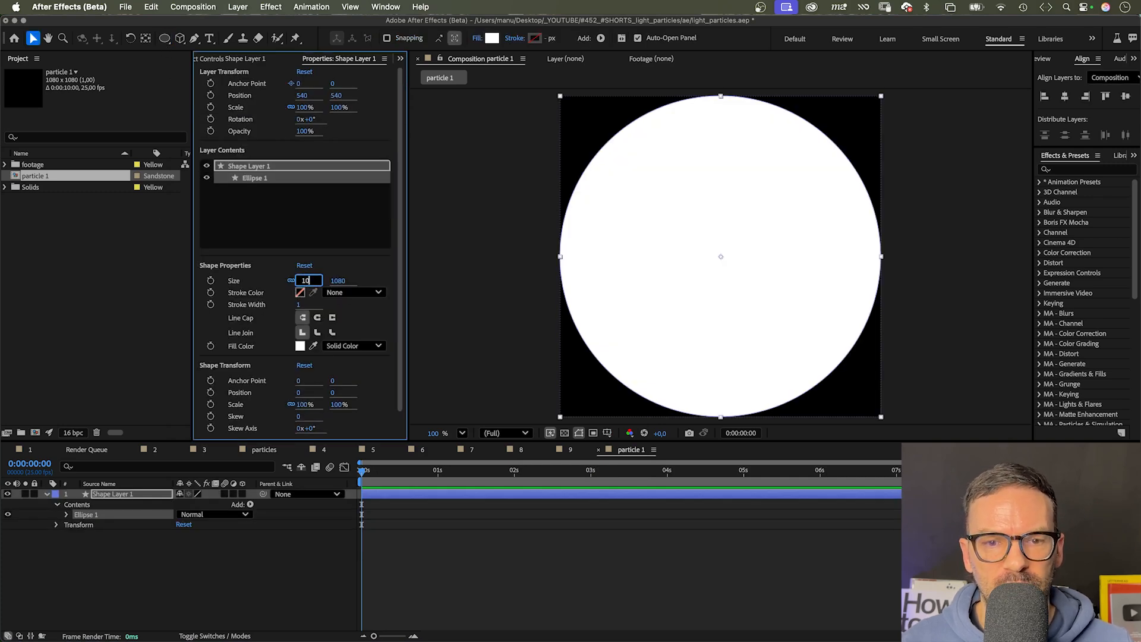
{"action": "type", "text": "10"}
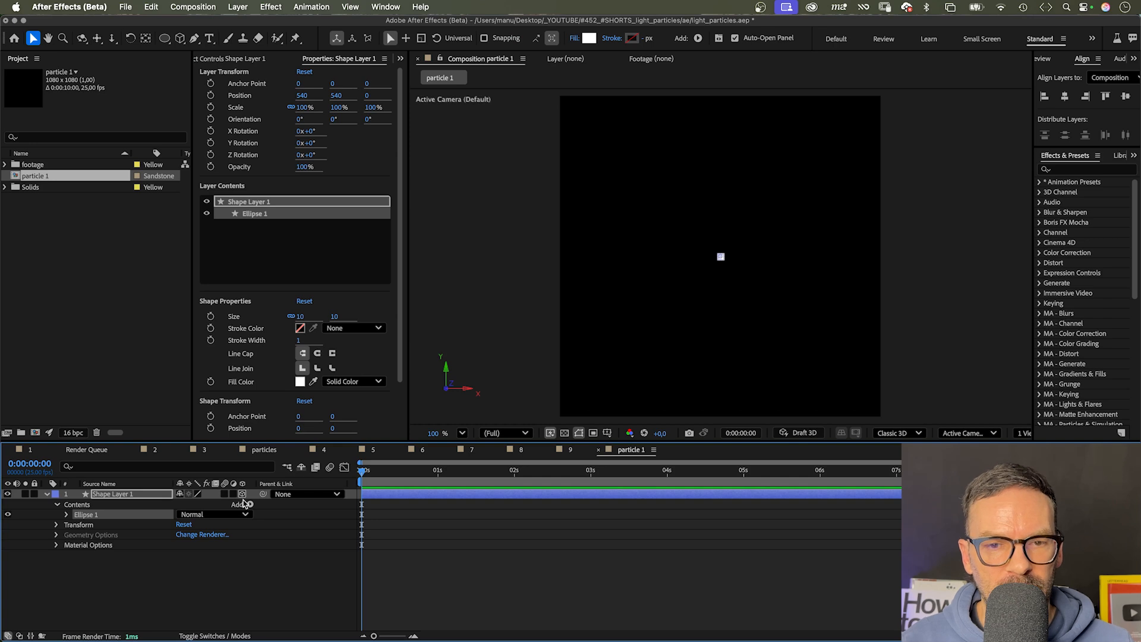
- Give the tail layer's Position the expression seedRandom(1); wiggle(0.2,500)
{"action": "key", "text": "p"}
{"action": "type", "text": "tail"}
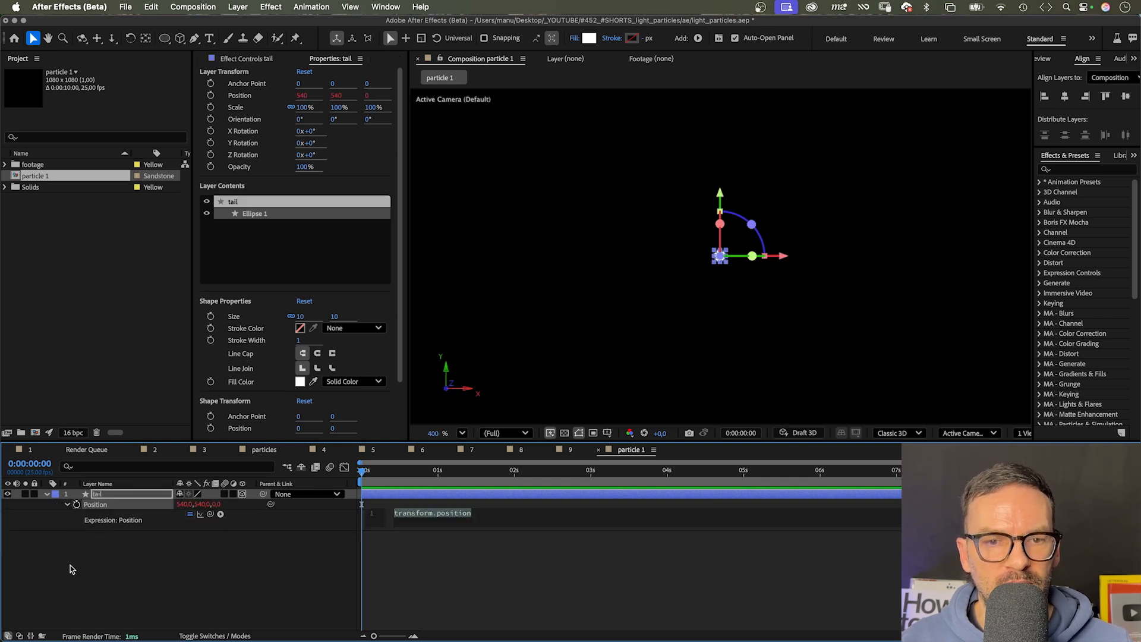
{"action": "type", "text": "seedRandom()"}
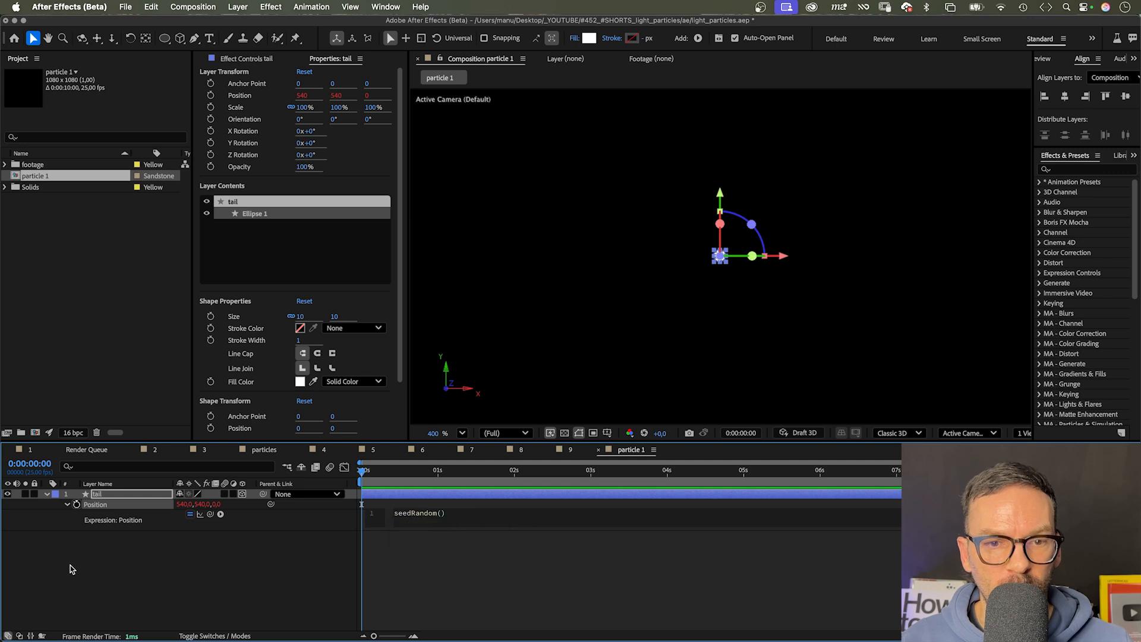
{"action": "type", "text": "1"}
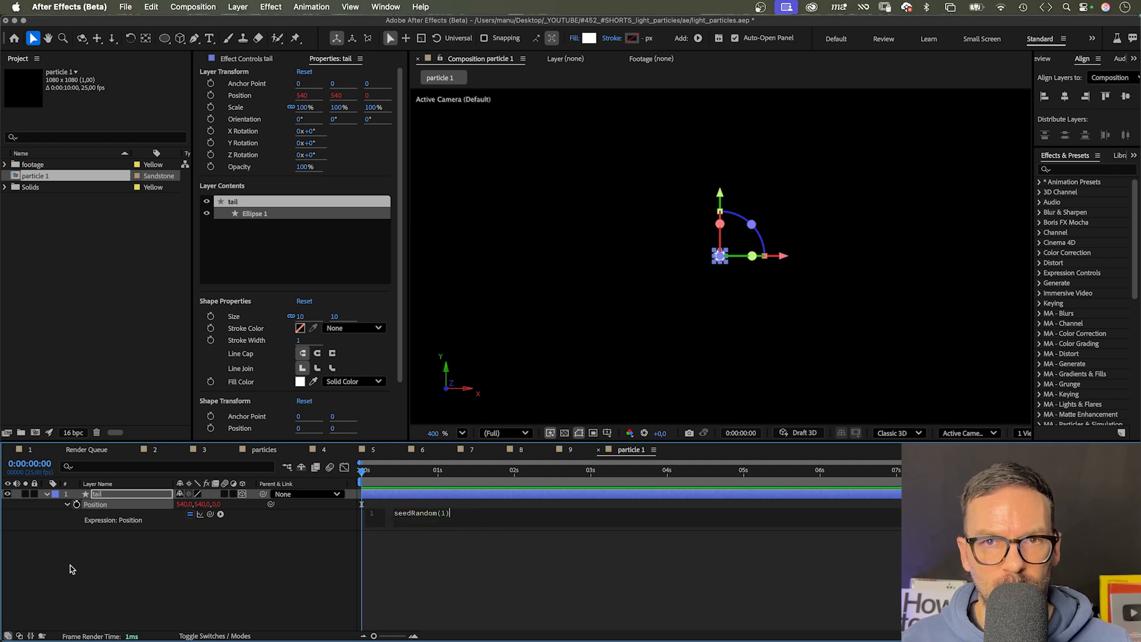
{"action": "type", "text": ";"}
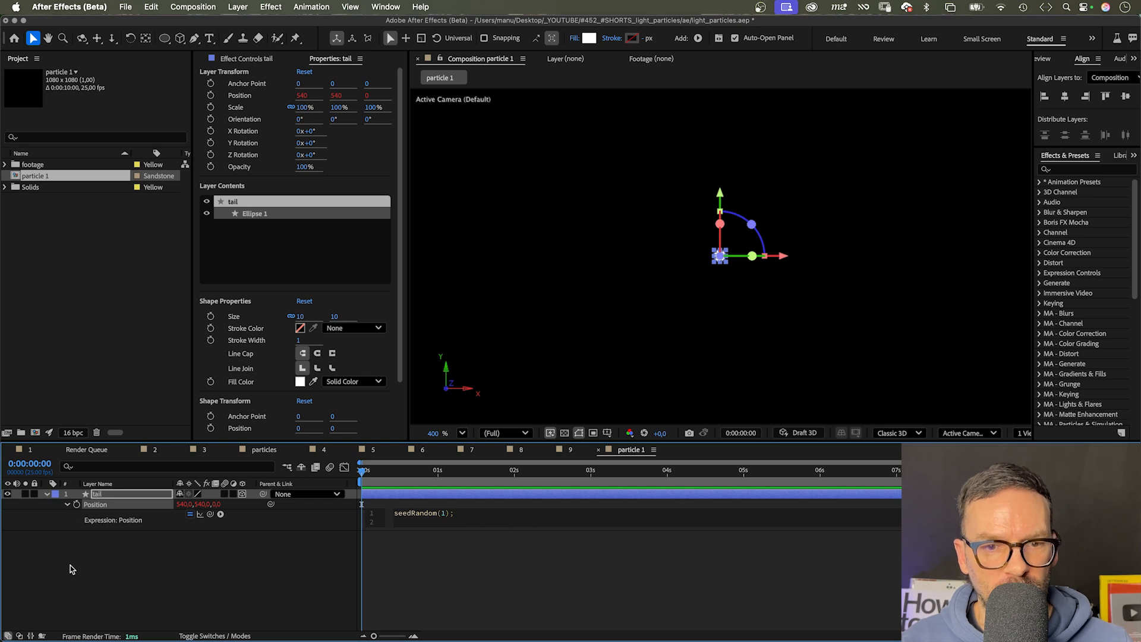
{"action": "type", "text": "wiggle(0.2"}
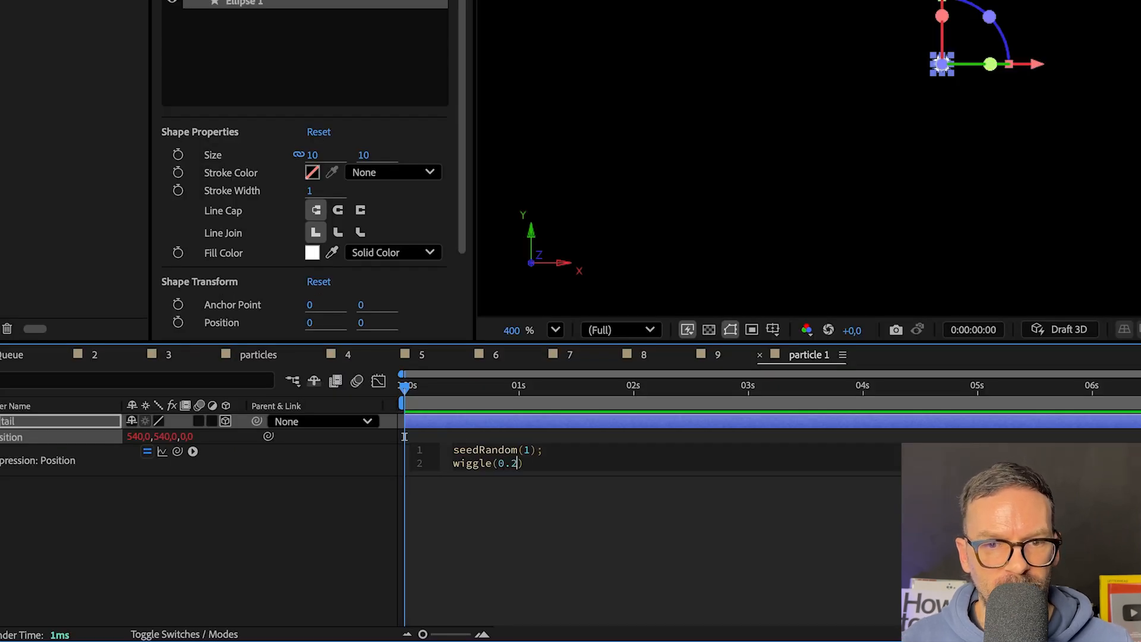
{"action": "type", "text": ",500"}
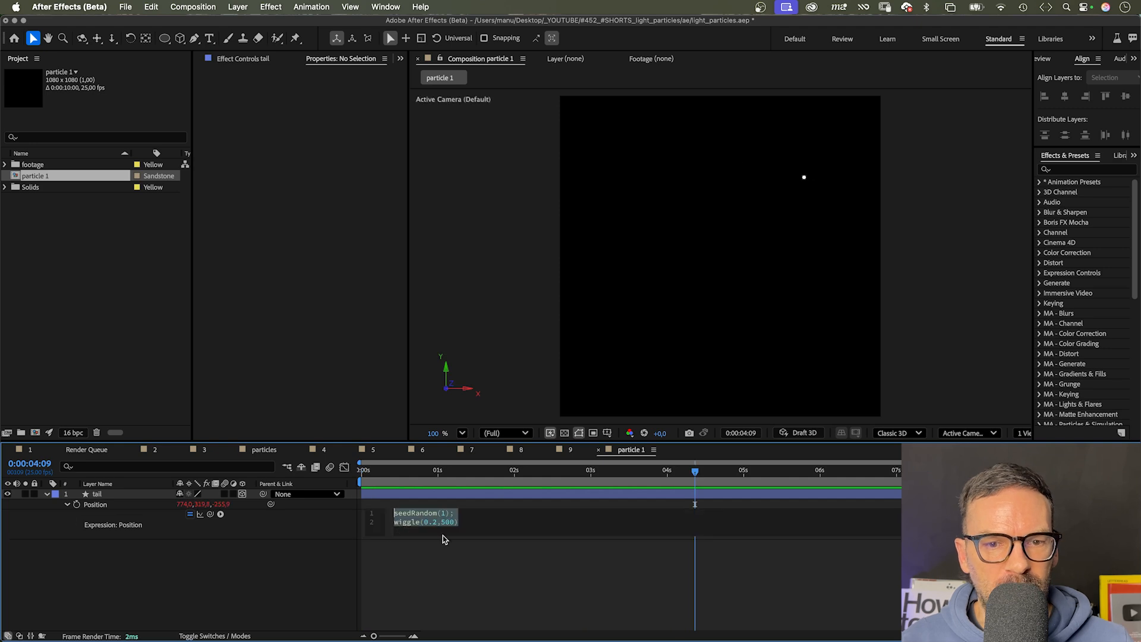
- Append + wiggle(2,50) to the tail's Position expression
{"action": "type", "text": "+"}
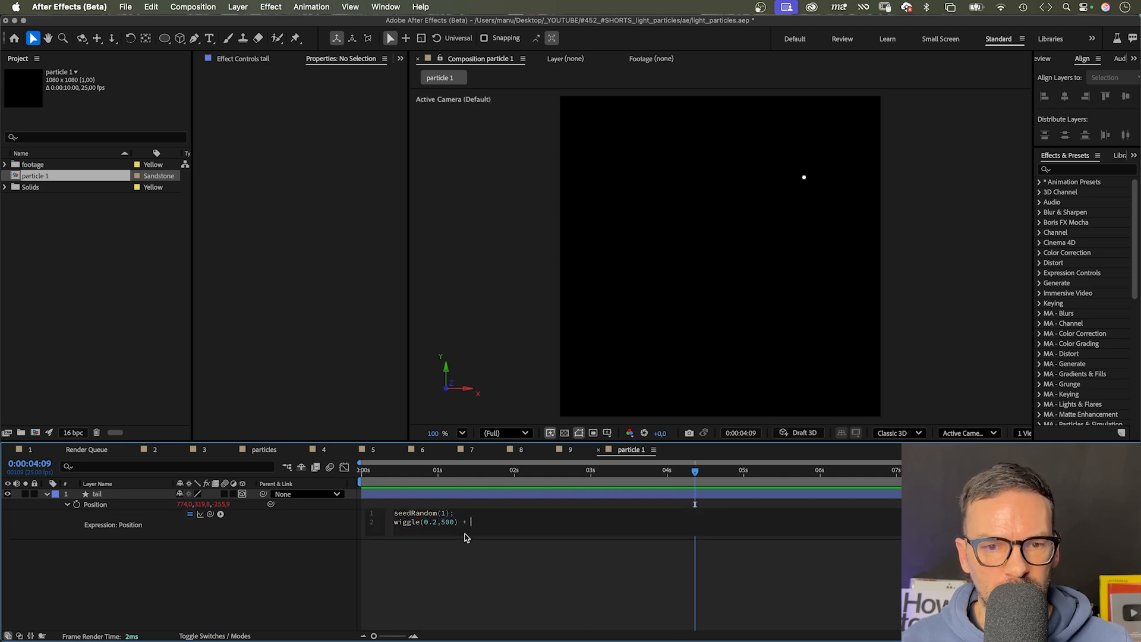
{"action": "type", "text": "wiggle()"}
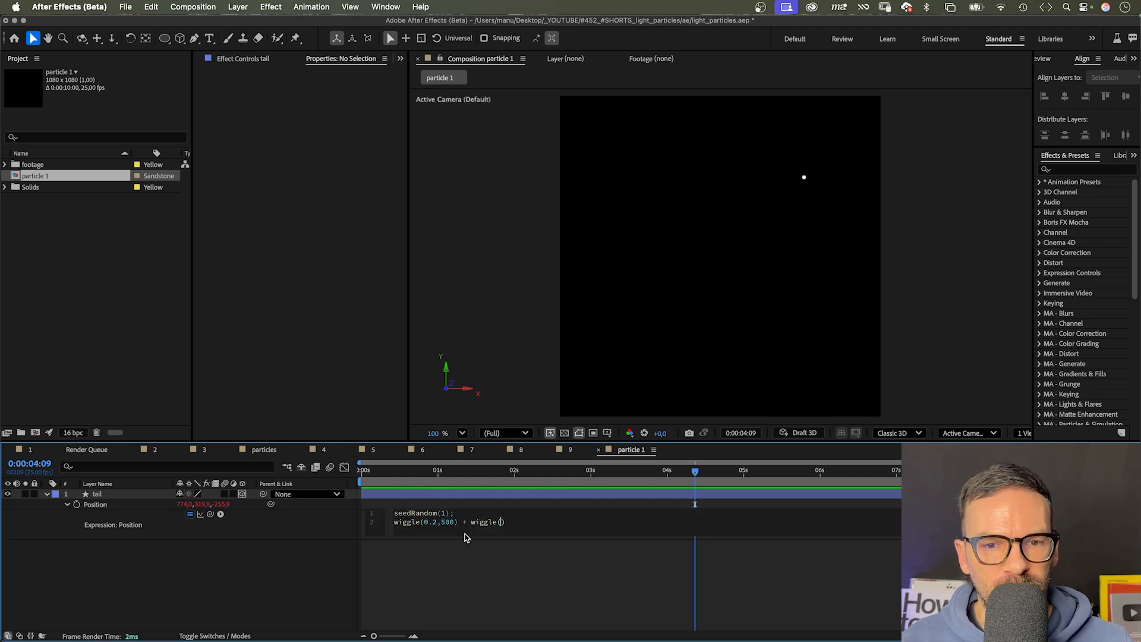
{"action": "type", "text": "2,50"}
{"action": "left_click", "coordinate": [1087, 169]}
{"action": "type", "text": "echo"}
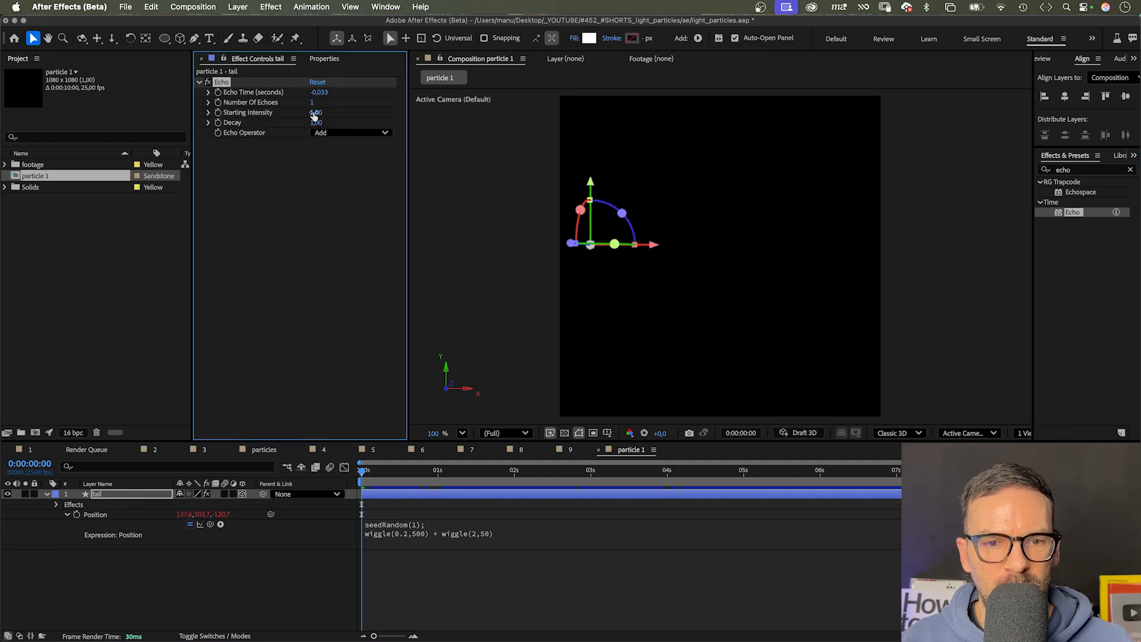
- Set the Echo effect's Echo Time to -0.01
{"action": "double_click", "coordinate": [320, 92]}
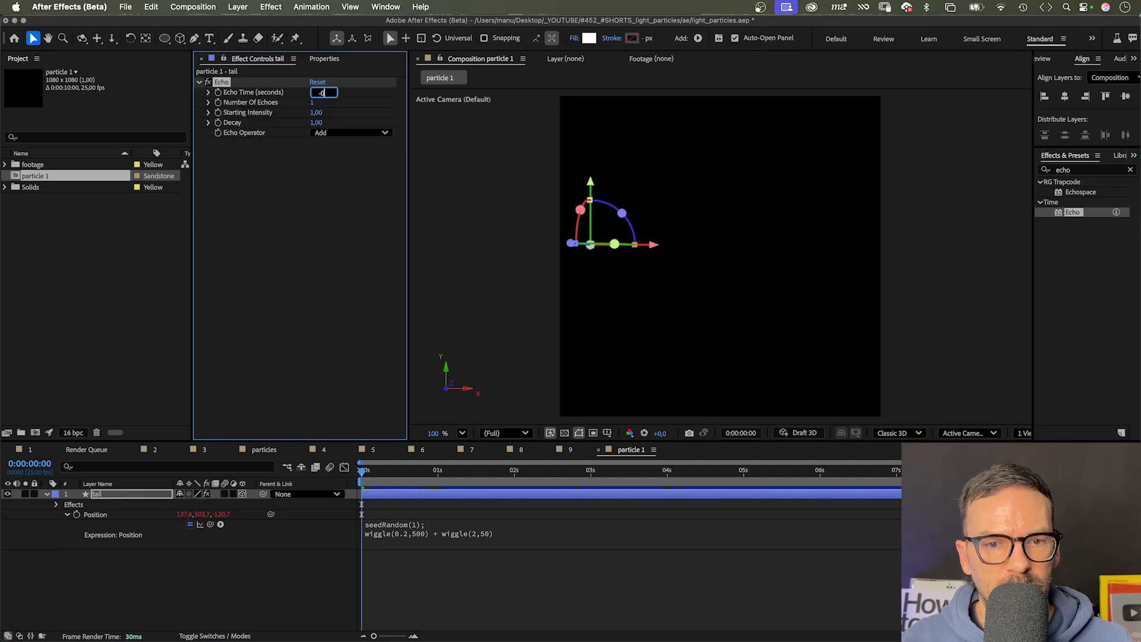
{"action": "type", "text": "-0,010"}
{"action": "left_click", "coordinate": [1087, 170]}
{"action": "type", "text": "turbulent"}
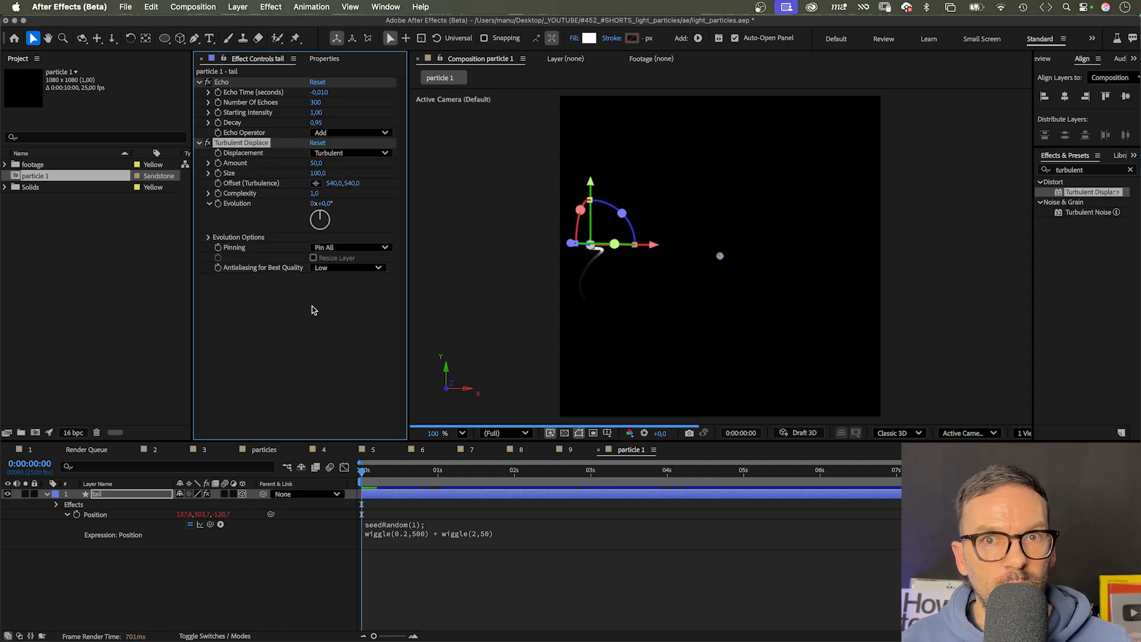
- Drive the Turbulent Displace Evolution with the expression time
{"action": "double_click", "coordinate": [320, 162]}
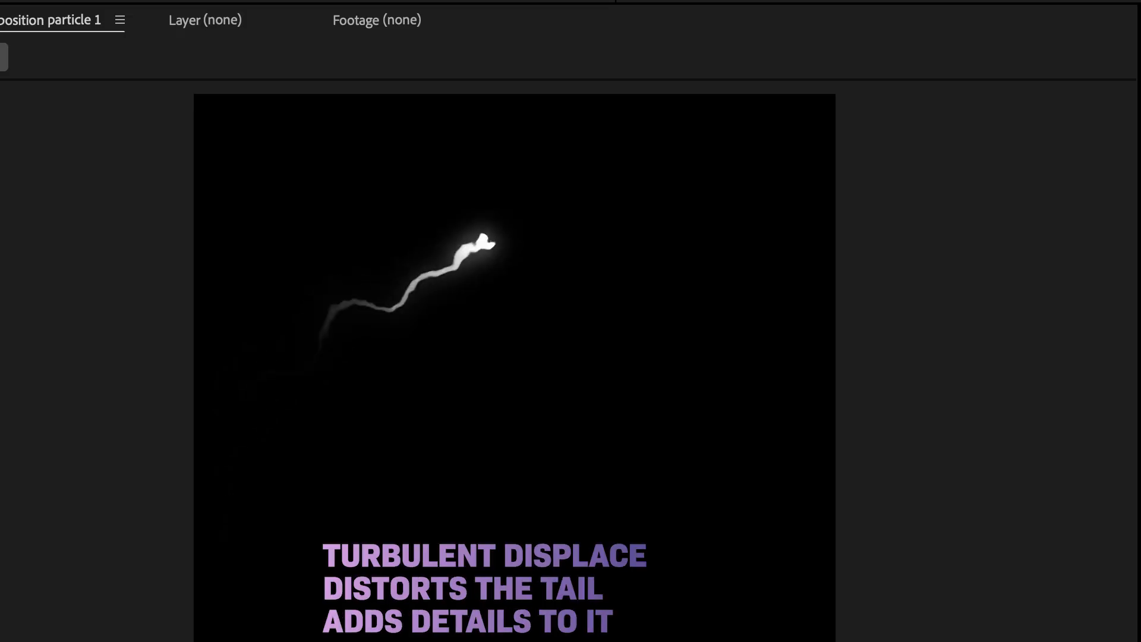
{"action": "type", "text": "time"}
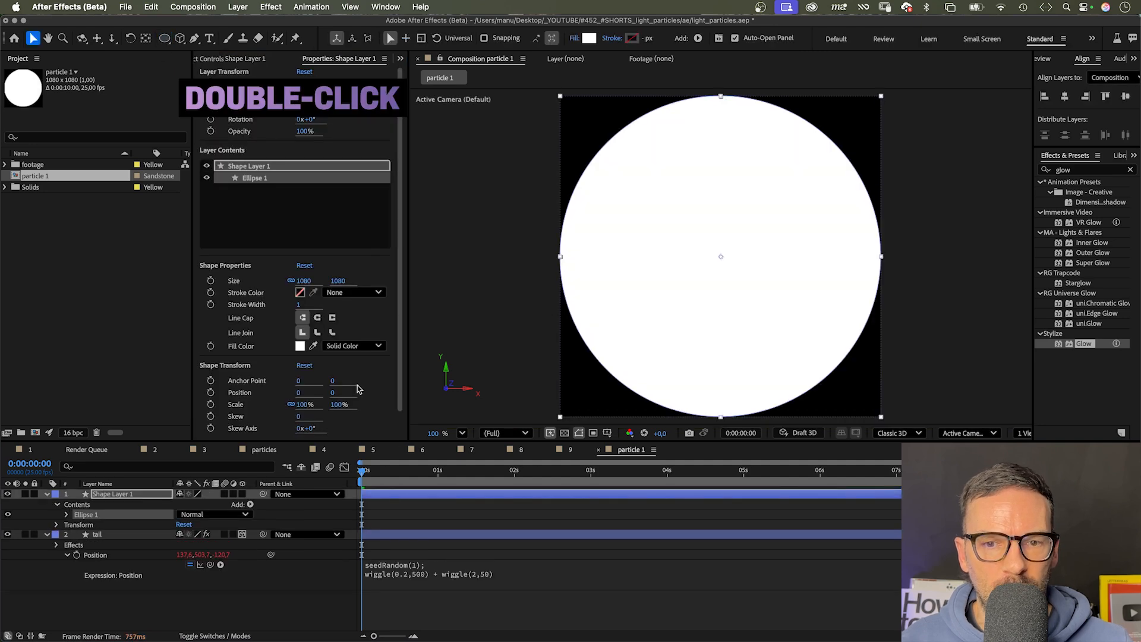
- Set the new circle shape layer's Size to 20 pixels
{"action": "double_click", "coordinate": [303, 280]}
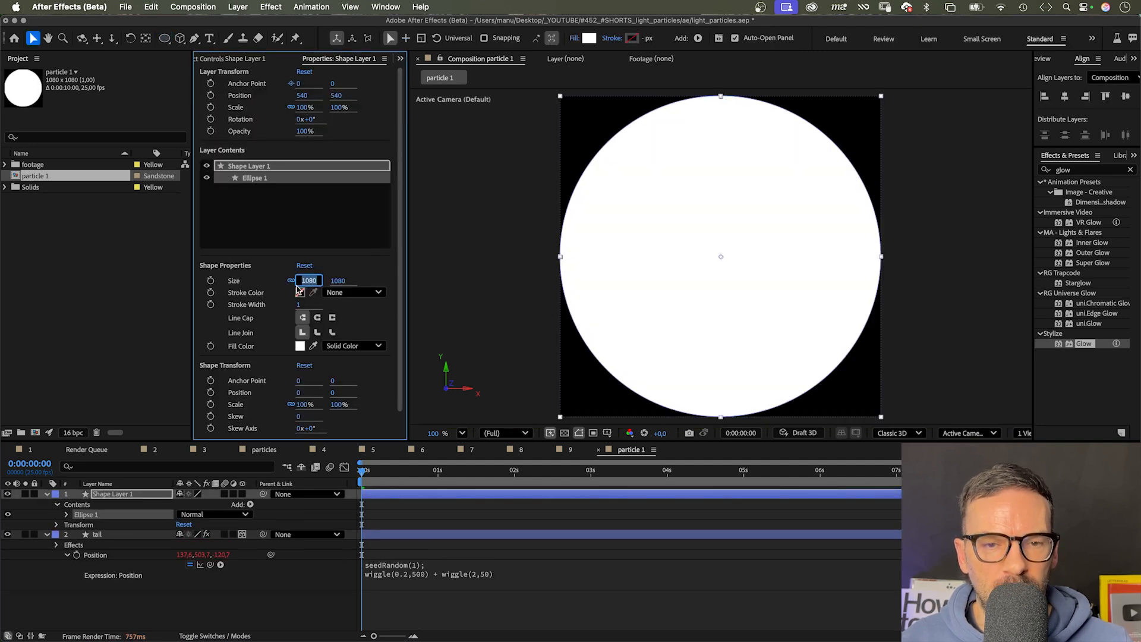
{"action": "type", "text": "20"}
{"action": "left_click", "coordinate": [131, 494]}
{"action": "type", "text": "particle"}
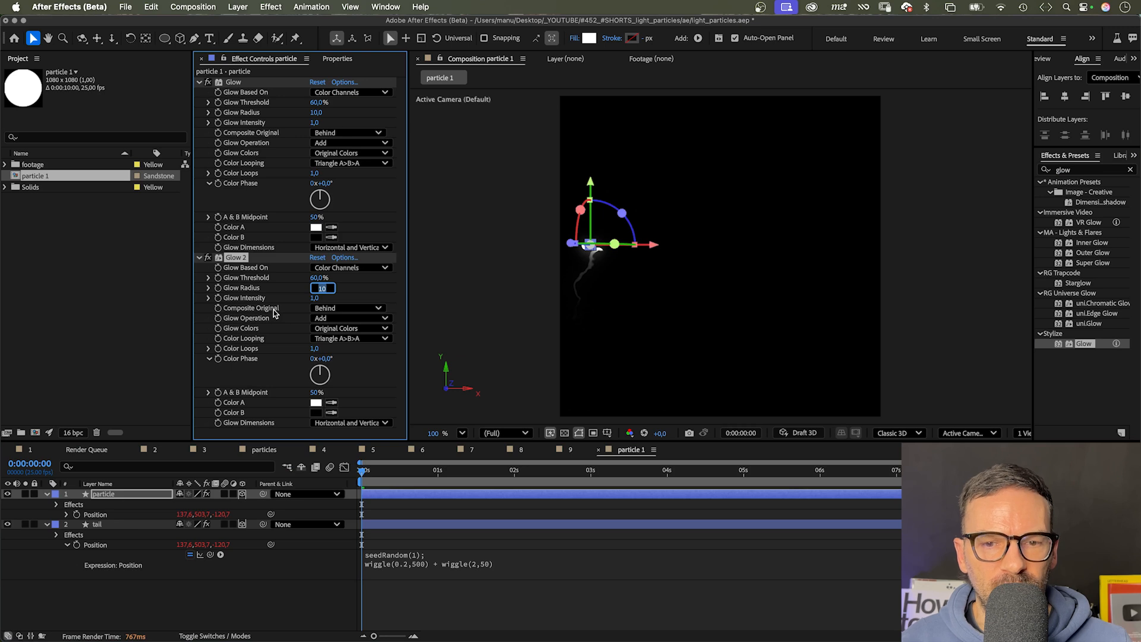
- Set Glow 2 radius to 50 and CC Light Rays Warp Softness to 30
{"action": "type", "text": "50"}
{"action": "left_click", "coordinate": [1088, 169]}
{"action": "type", "text": "cc light"}
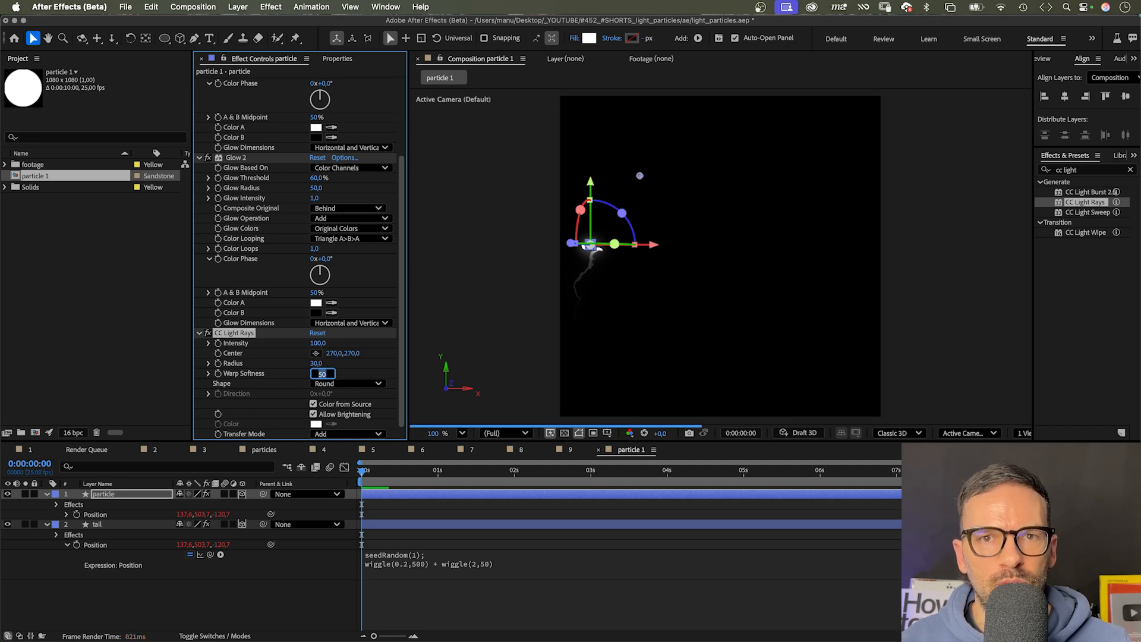
{"action": "type", "text": "30,0"}
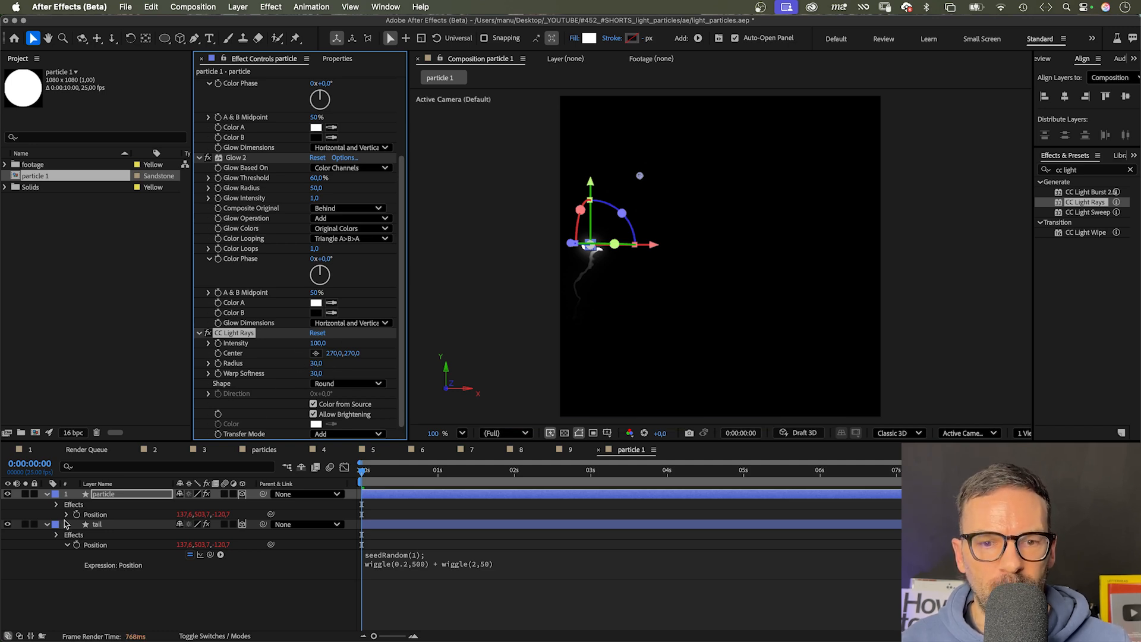
{"action": "left_click", "coordinate": [56, 504]}
{"action": "type", "text": "var x ="}
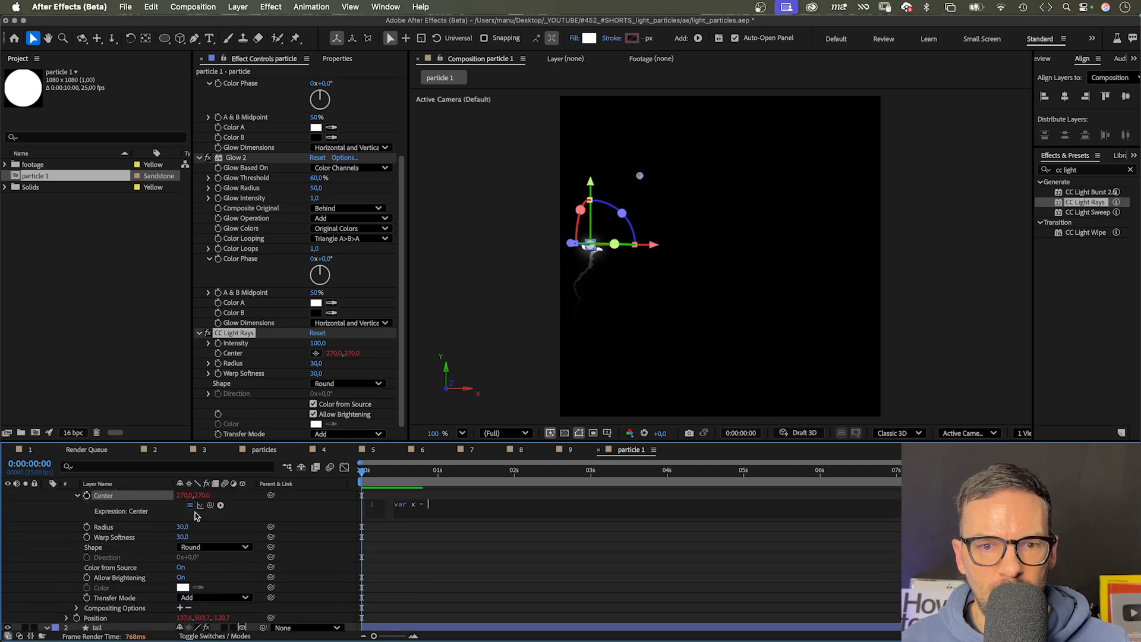
- Write the Center expression var x = transform.position[0]; var y = transform.position[1]; [x,y]
{"action": "type", "text": "transform.position[0]"}
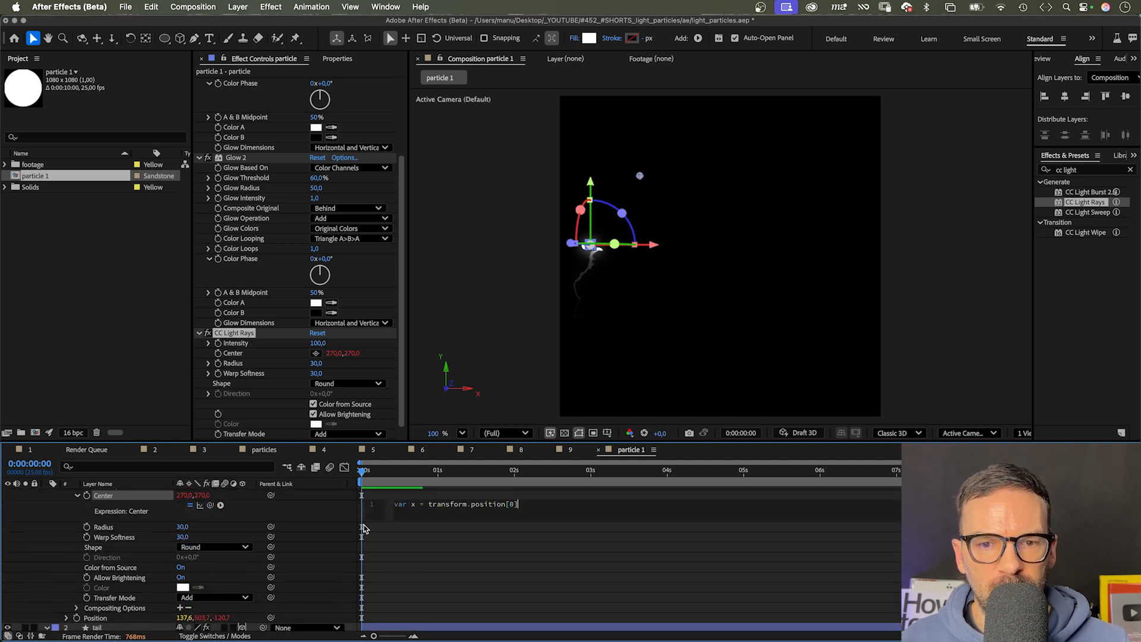
{"action": "type", "text": "var y ="}
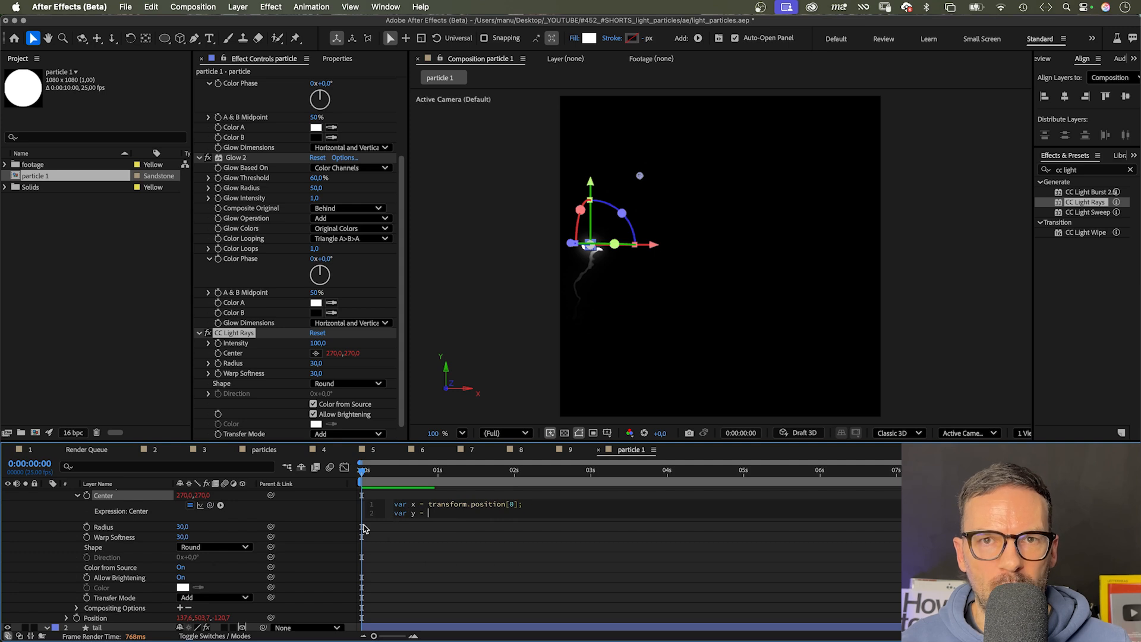
{"action": "type", "text": "transform.position[1]"}
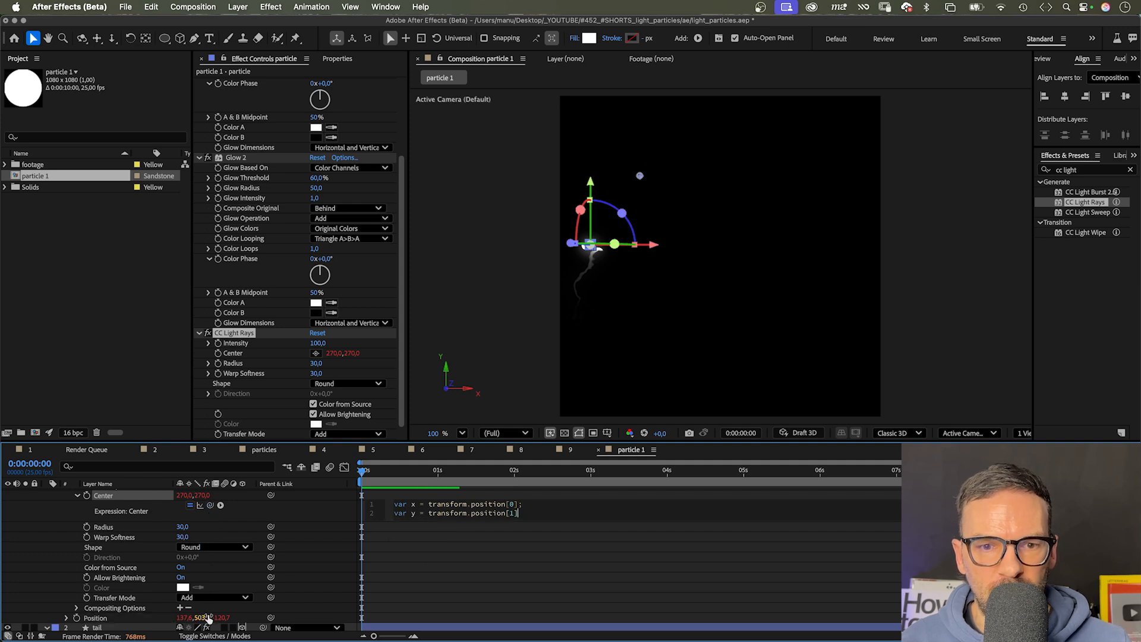
{"action": "type", "text": "[x,"}
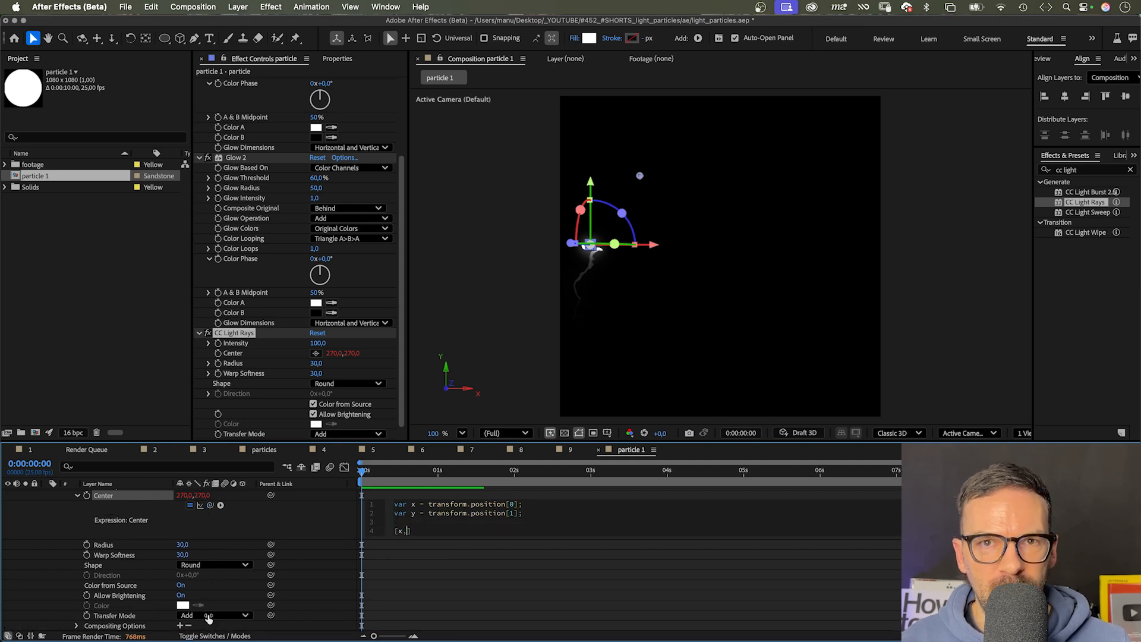